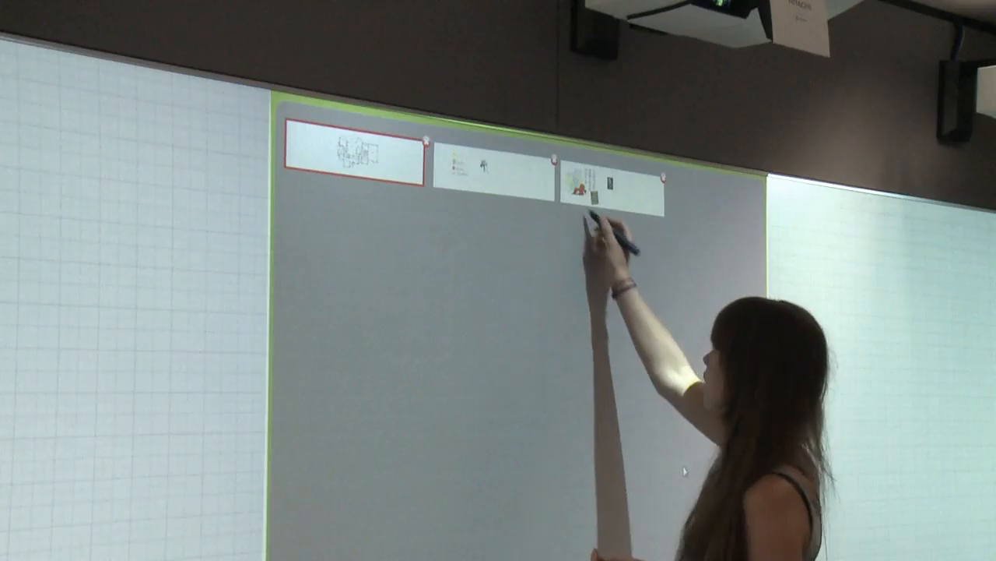
# - Switch the active sketching canvas to the third canvas with the neighborhood map and photos
pyautogui.click(611, 183)
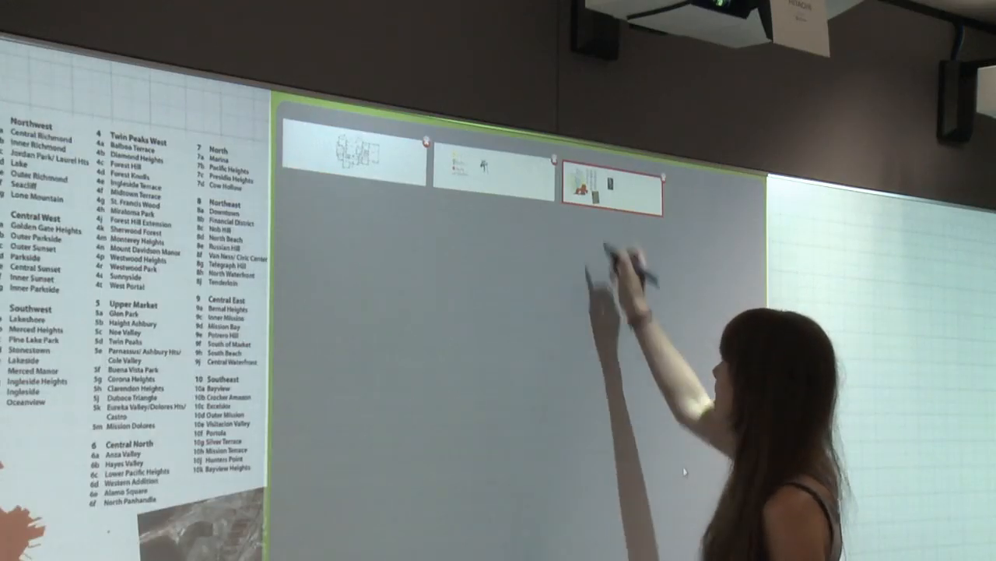